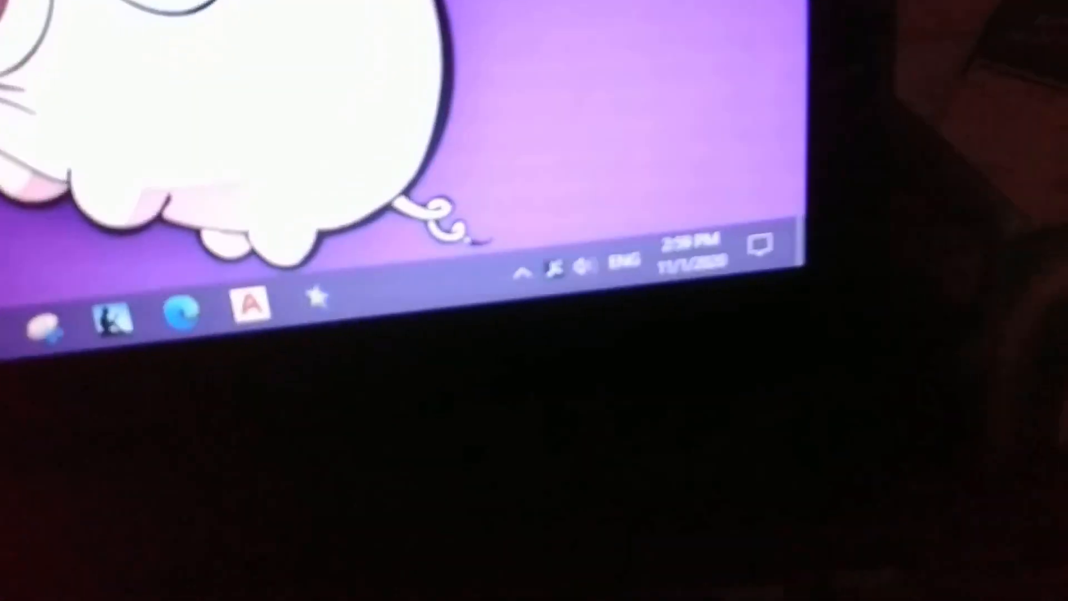
Open the Wi-Fi network list from the taskbar system tray
{"action": "left_click", "coordinate": [758, 246]}
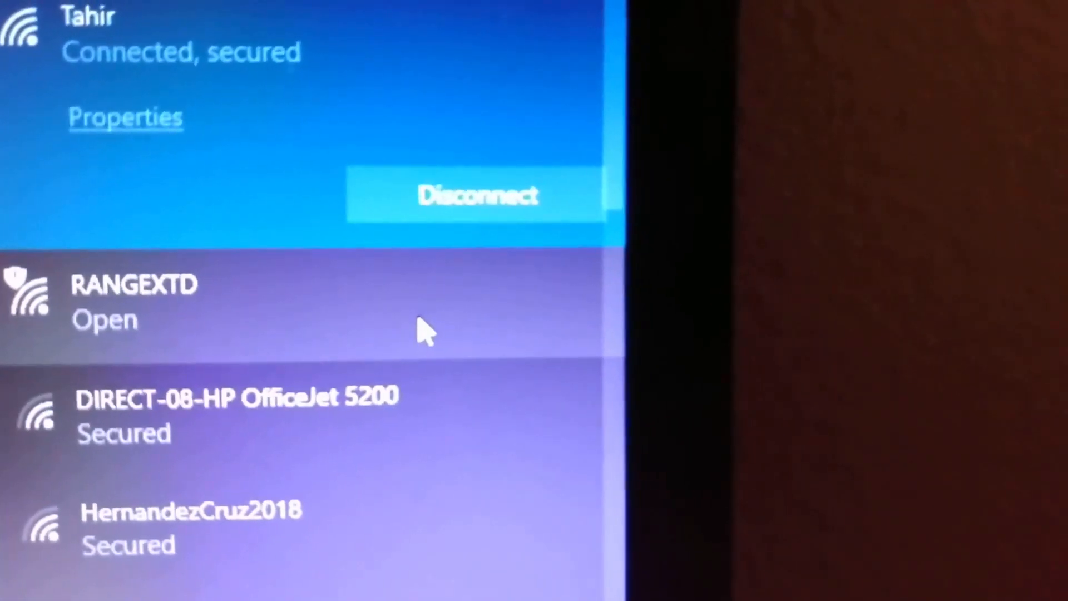
Connect to the open RANGEXTD Wi-Fi network
{"action": "left_click", "coordinate": [136, 300]}
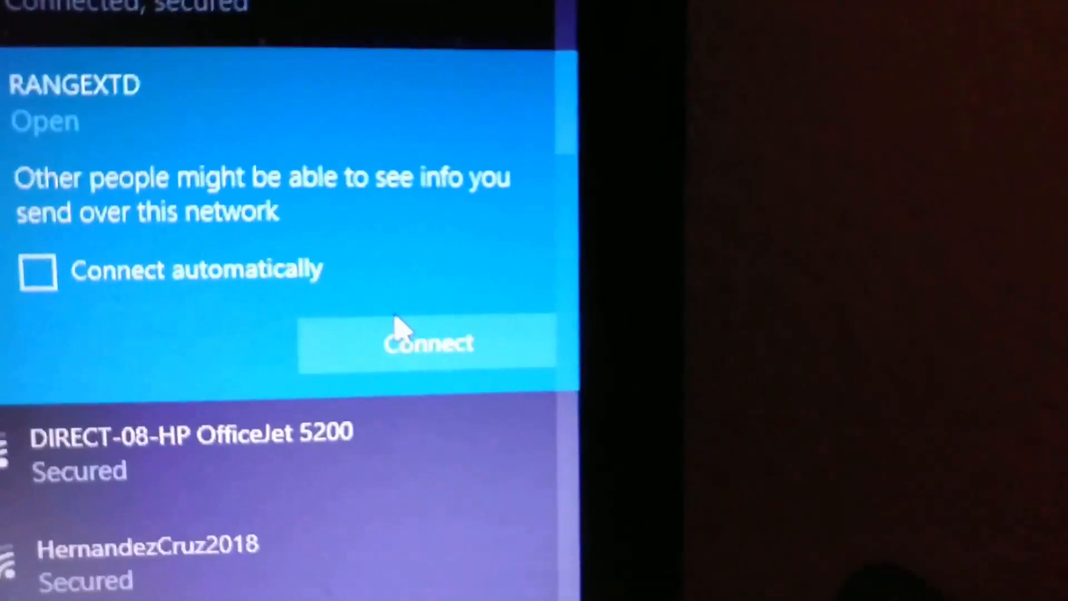
{"action": "left_click", "coordinate": [429, 343]}
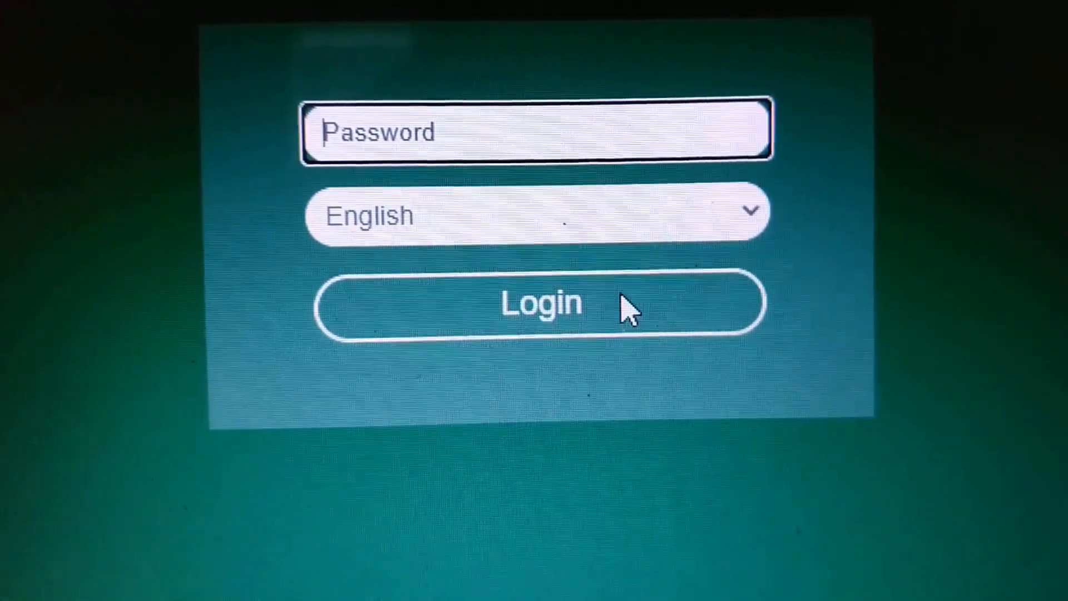
Log in to the extender admin page and open the WiFi Wireless settings
{"action": "left_click", "coordinate": [537, 302]}
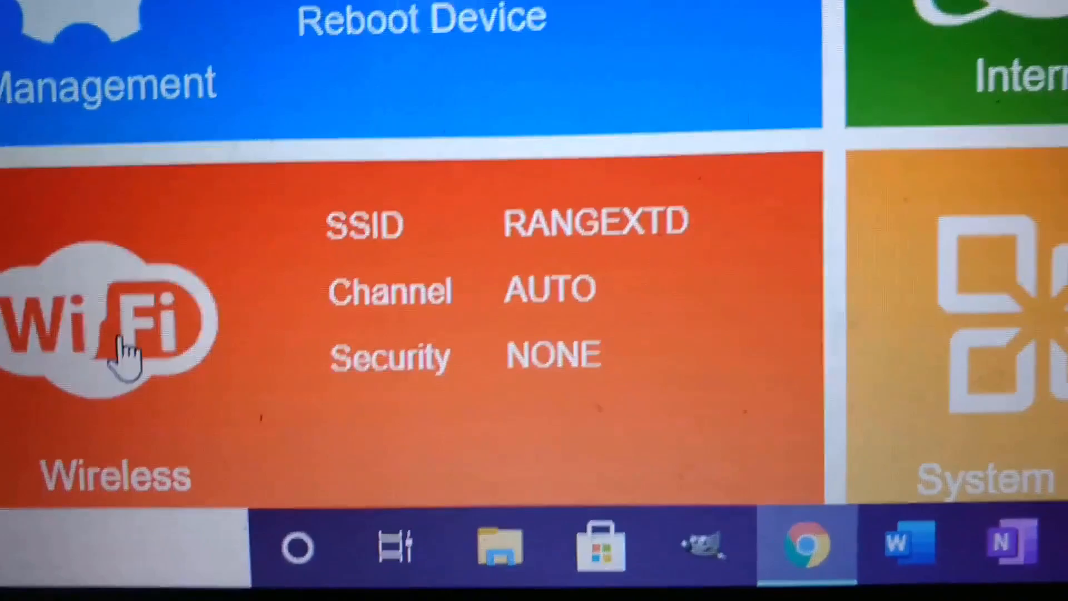
{"action": "left_click", "coordinate": [103, 327]}
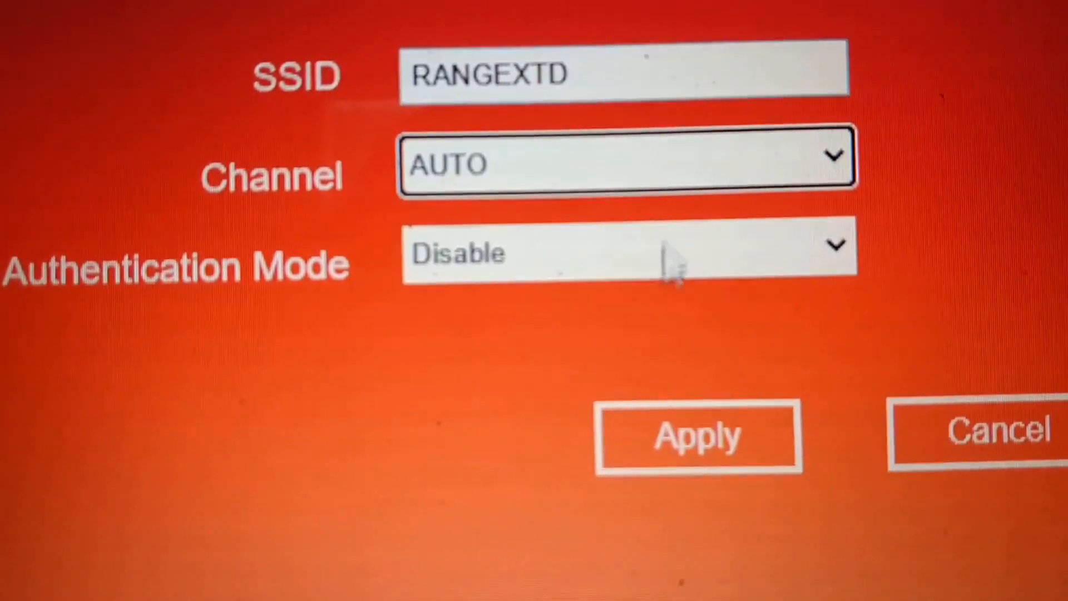
Set authentication mode to WPAPSKWPA2PSK with the TKIPAES cipher
{"action": "left_click", "coordinate": [627, 252]}
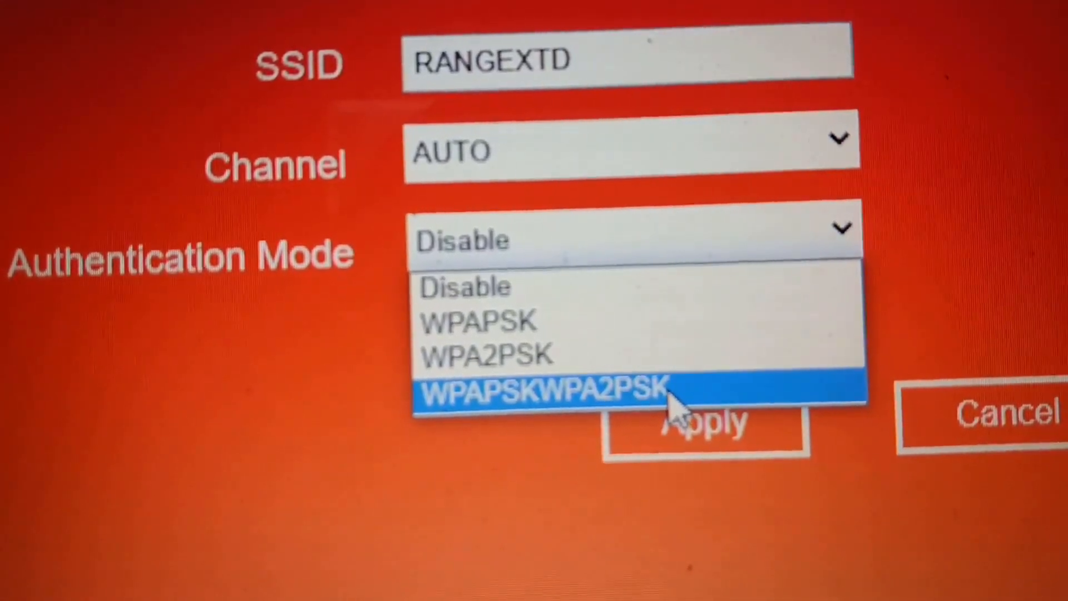
{"action": "left_click", "coordinate": [545, 394]}
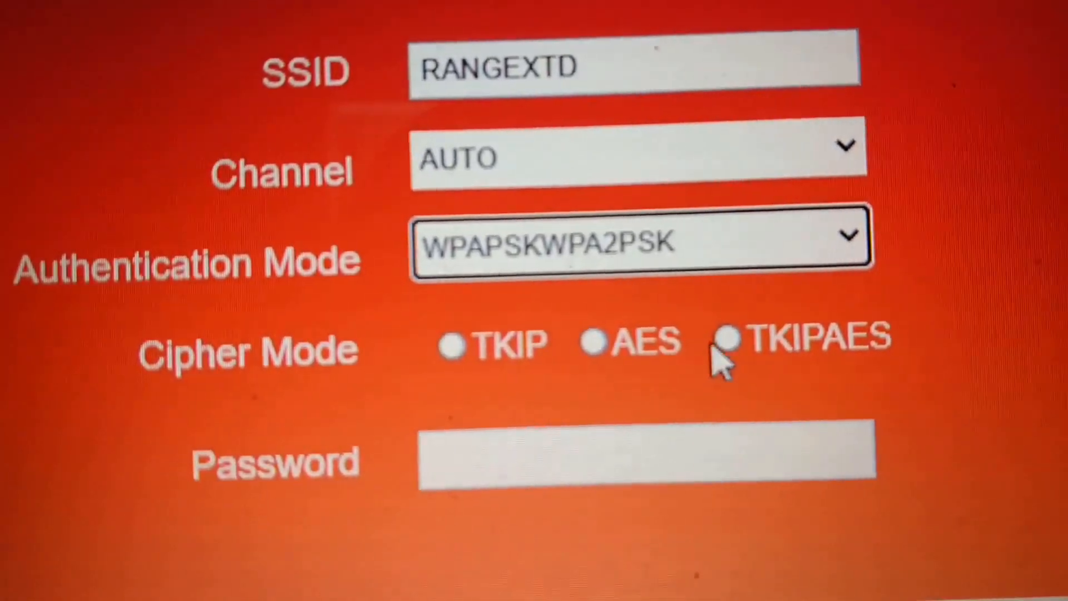
{"action": "left_click", "coordinate": [728, 343]}
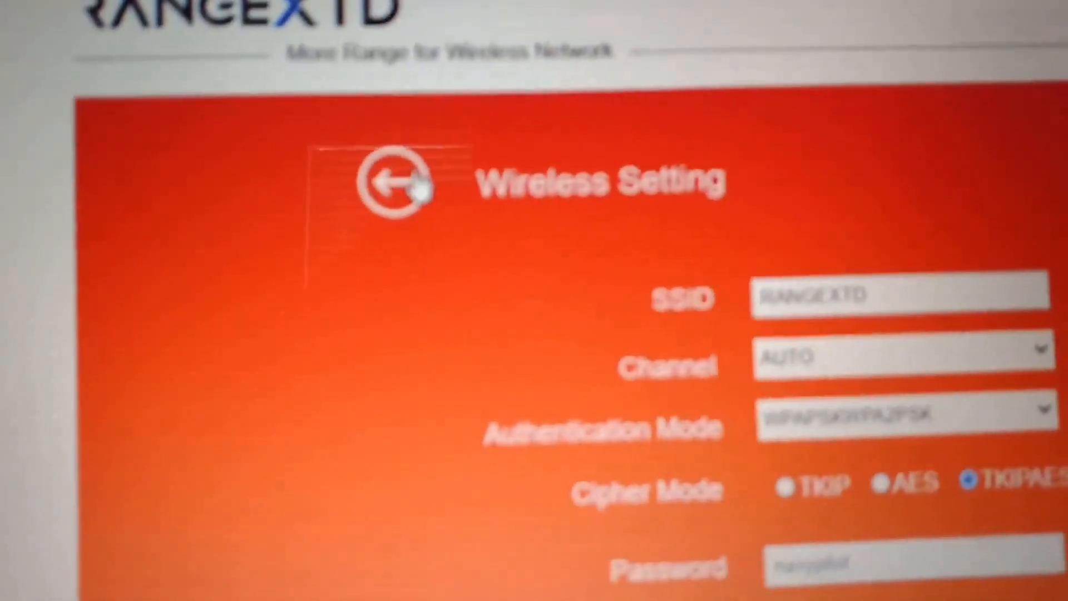
Leave the wireless settings page after saving the secured configuration
{"action": "left_click", "coordinate": [392, 184]}
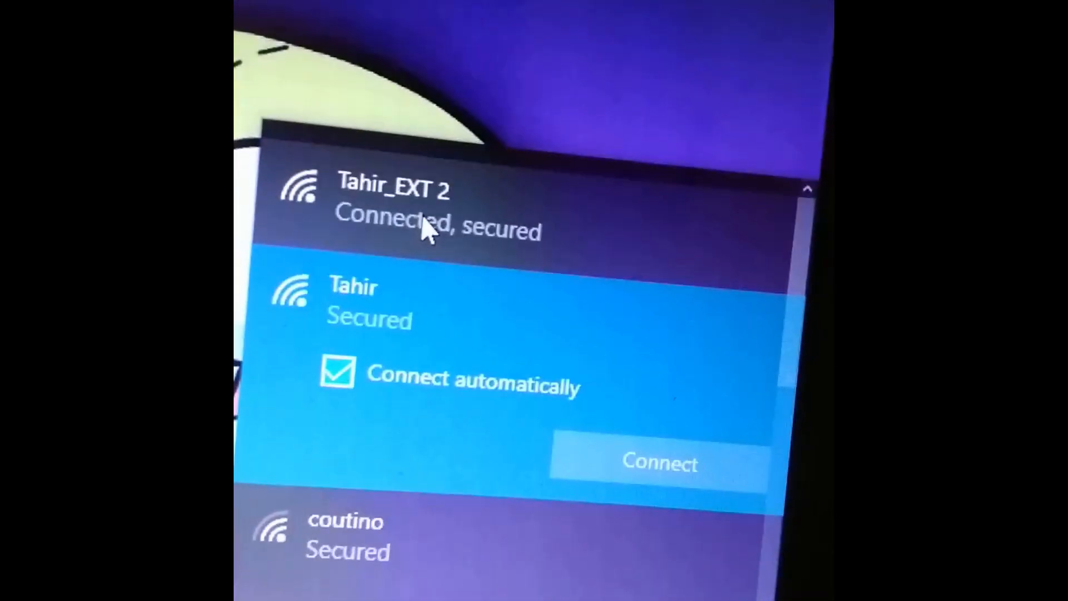
Forget the connected _EXT 2 extender network and expand the new _EXT network
{"action": "left_click", "coordinate": [436, 212]}
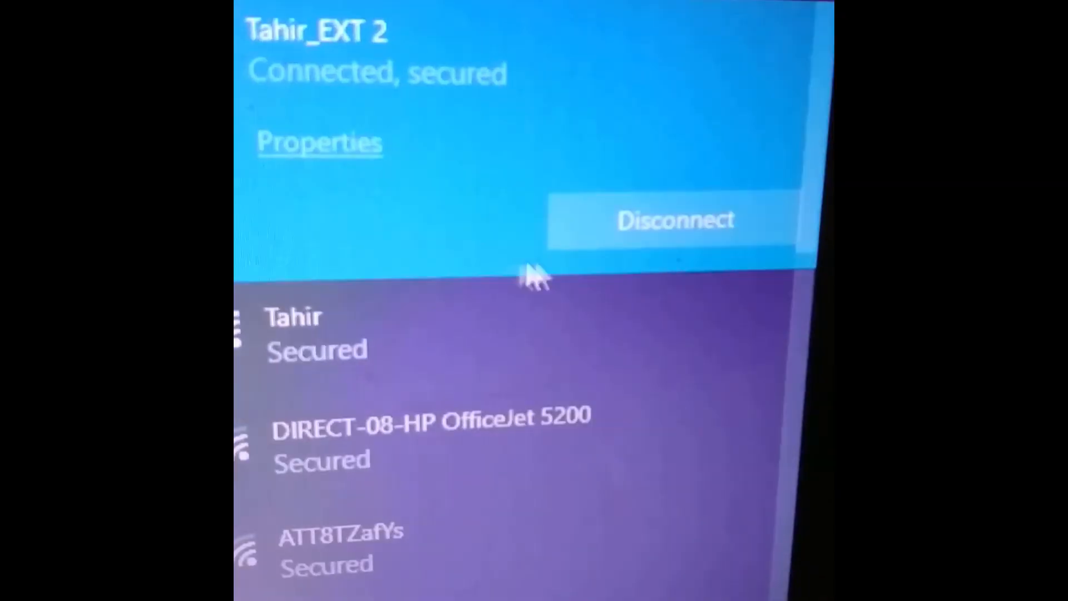
{"action": "right_click", "coordinate": [674, 219]}
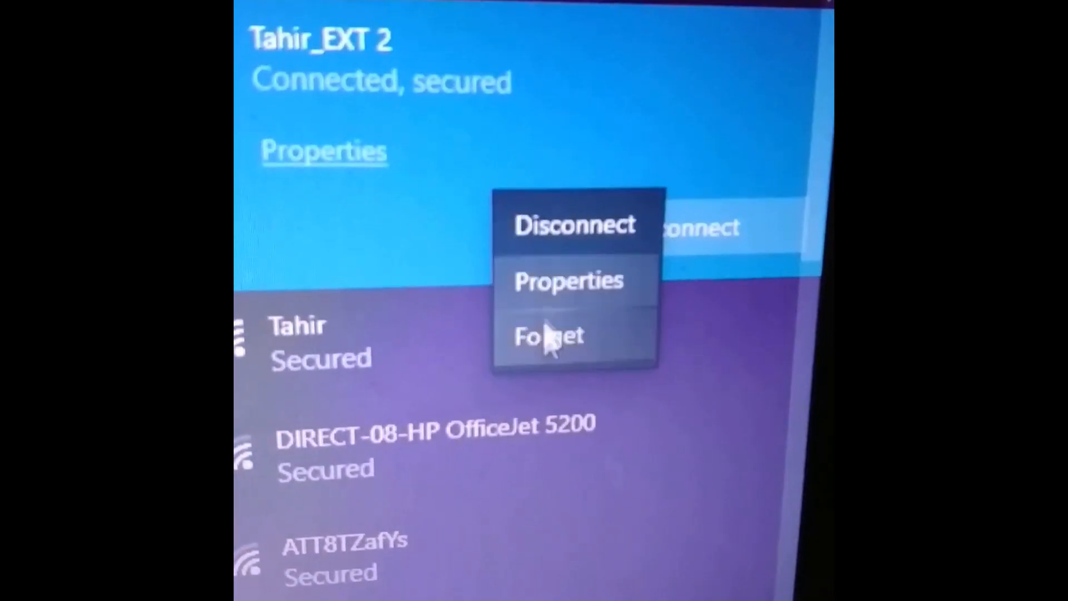
{"action": "left_click", "coordinate": [548, 335]}
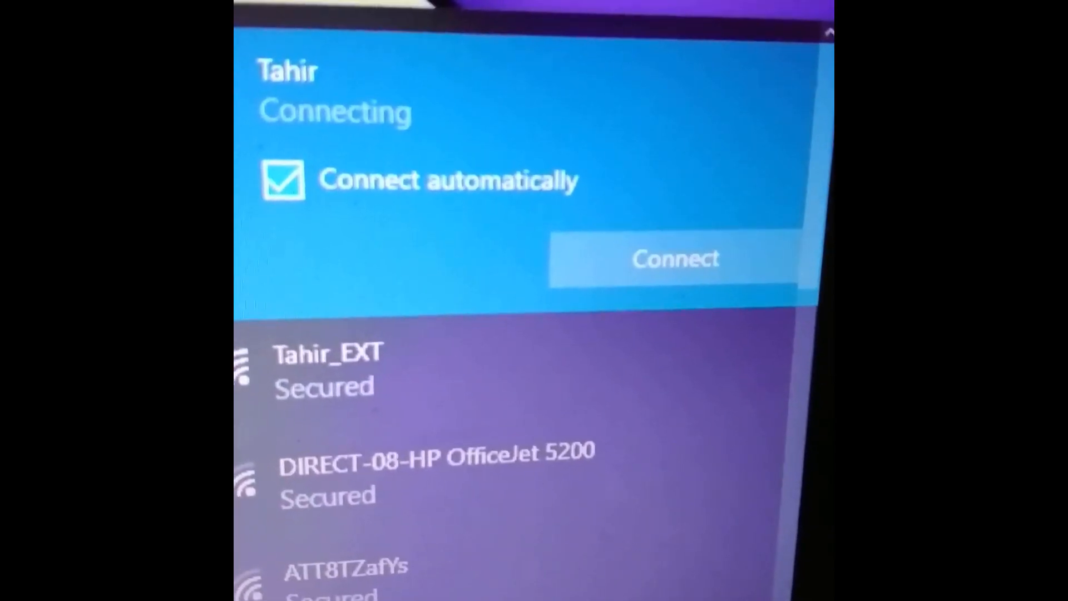
{"action": "left_click", "coordinate": [674, 258]}
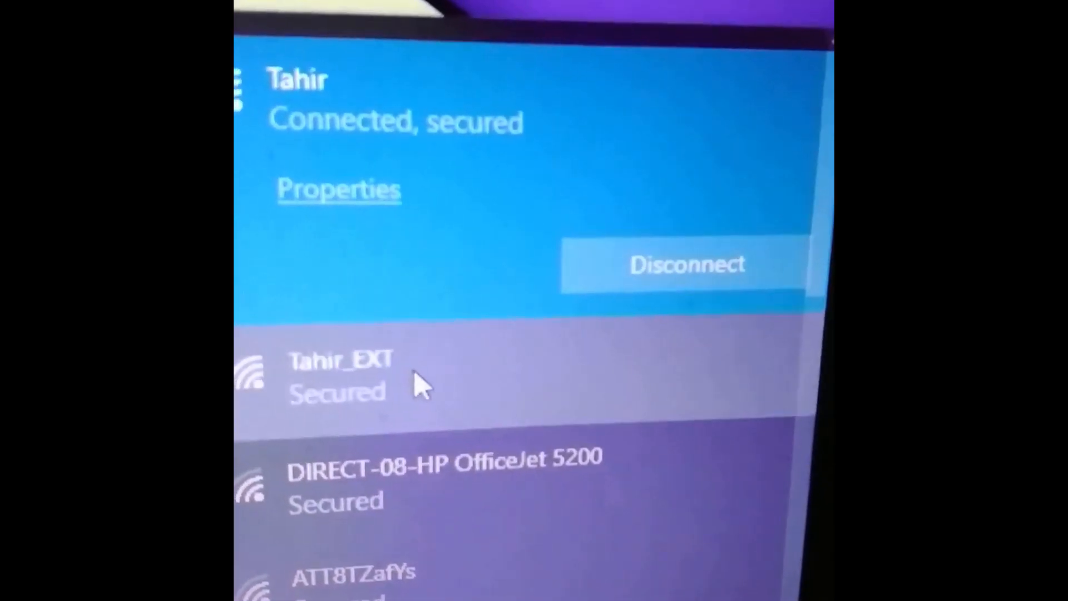
{"action": "left_click", "coordinate": [340, 375]}
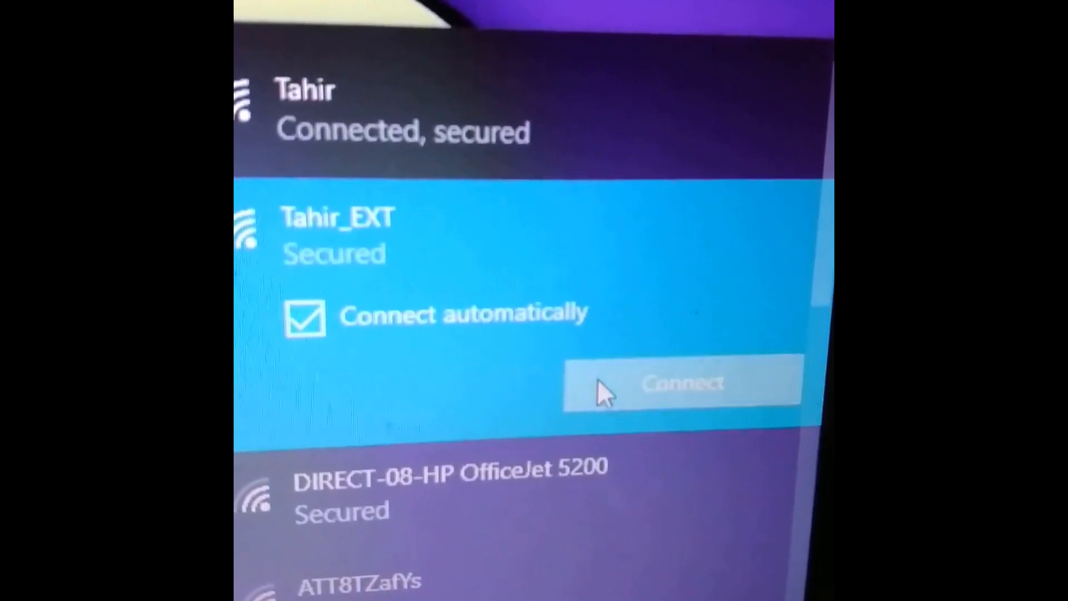
Connect to the _EXT network and submit its security key
{"action": "left_click", "coordinate": [681, 383]}
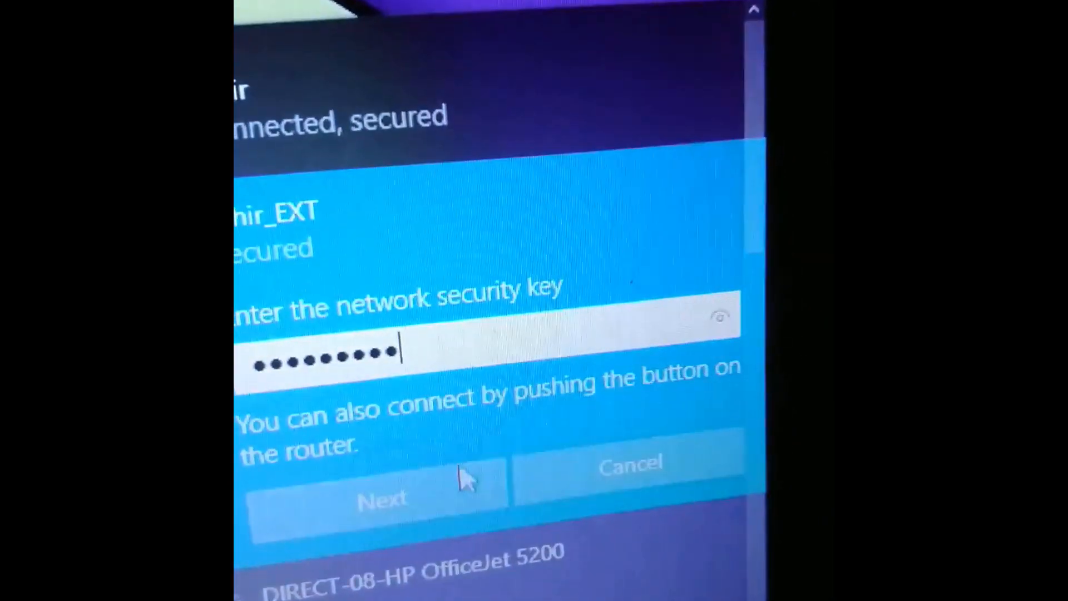
{"action": "left_click", "coordinate": [380, 497]}
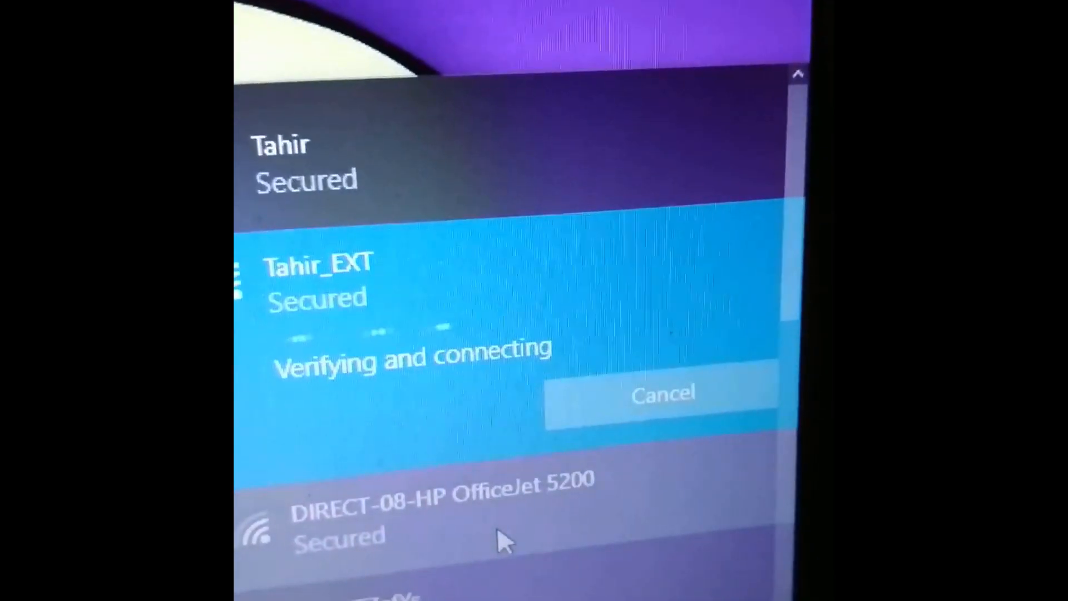